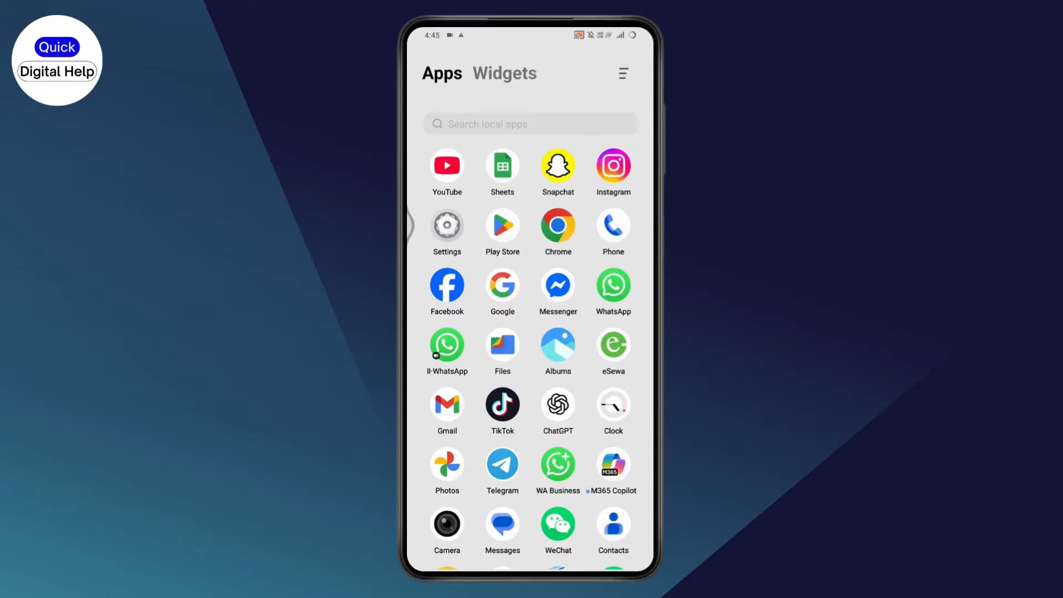
Launch Settings from the app drawer and reach the Apps page
{"action": "left_click", "coordinate": [447, 223]}
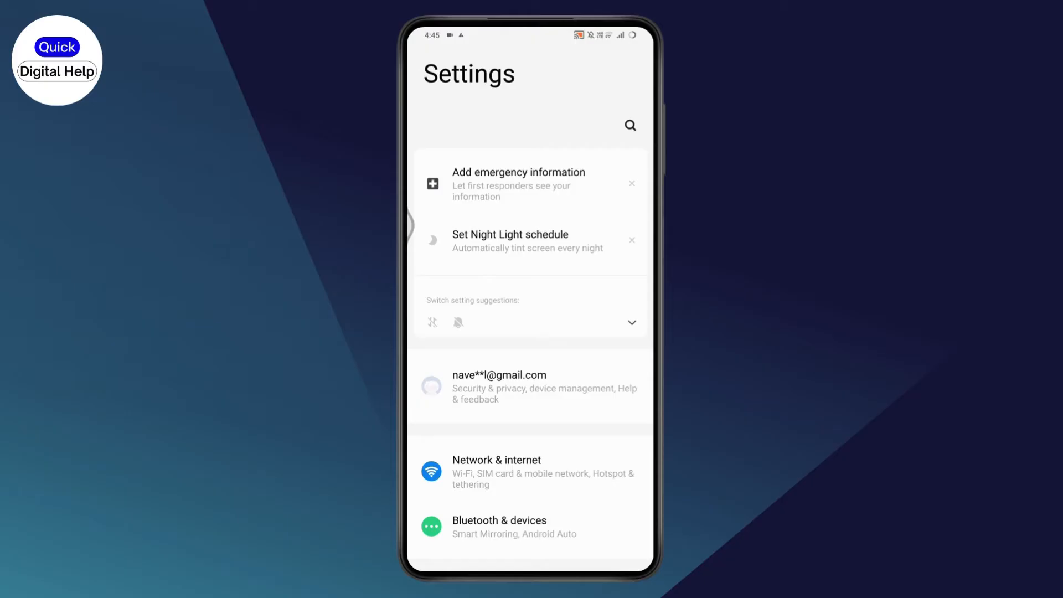
{"action": "type", "text": "date"}
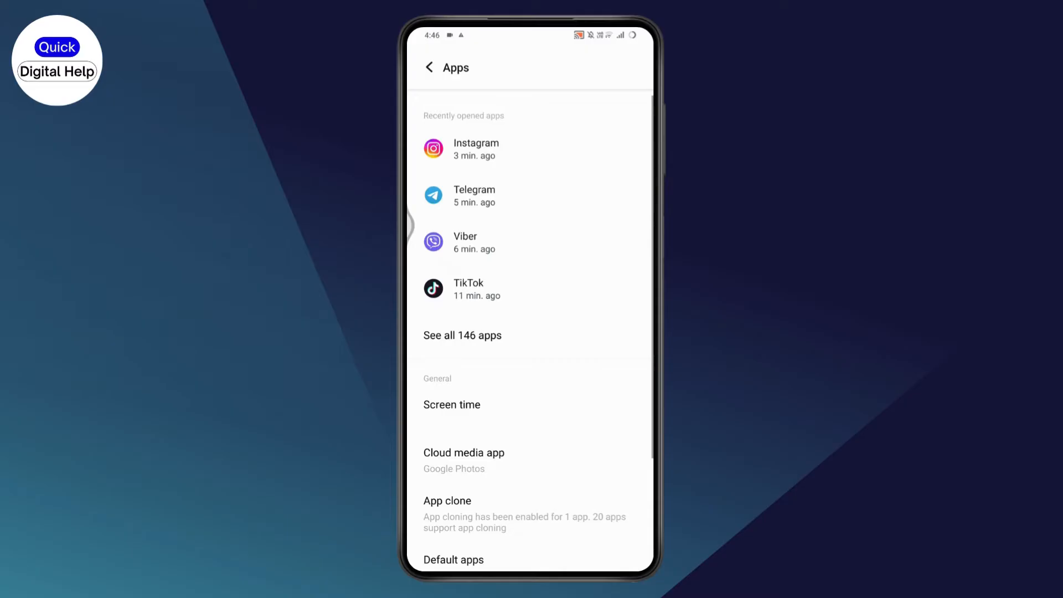
Find Chrome via search 'chr' in all apps and clear its cache under Storage & cache
{"action": "left_click", "coordinate": [462, 334]}
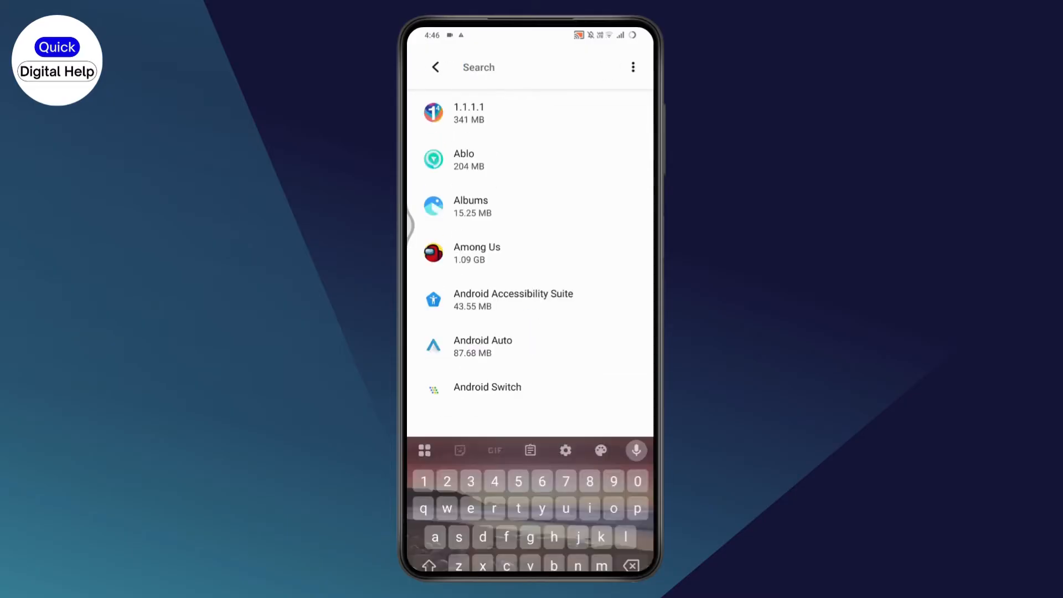
{"action": "type", "text": "chr"}
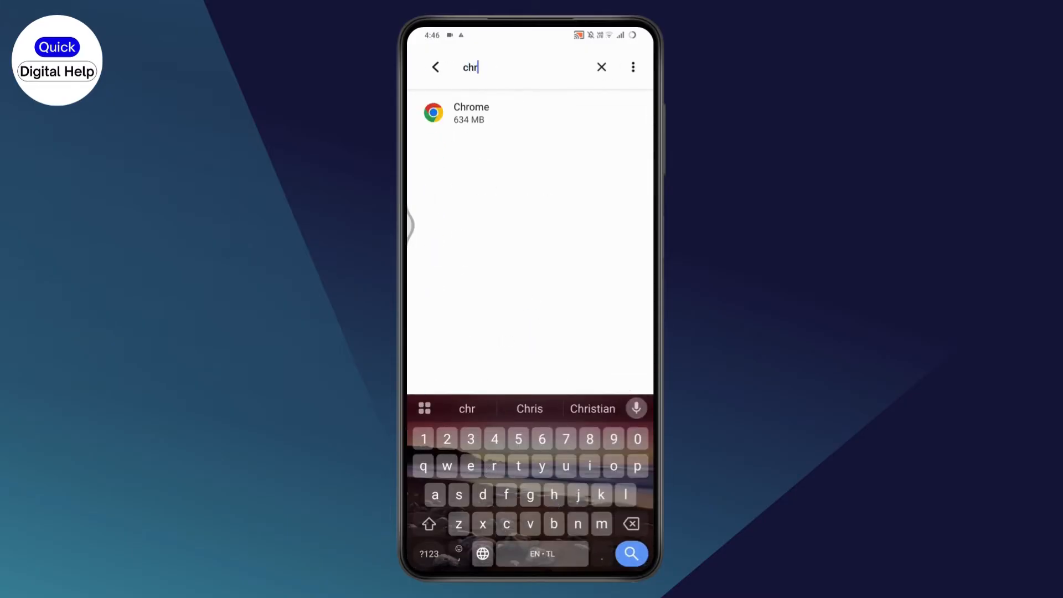
{"action": "left_click", "coordinate": [471, 113]}
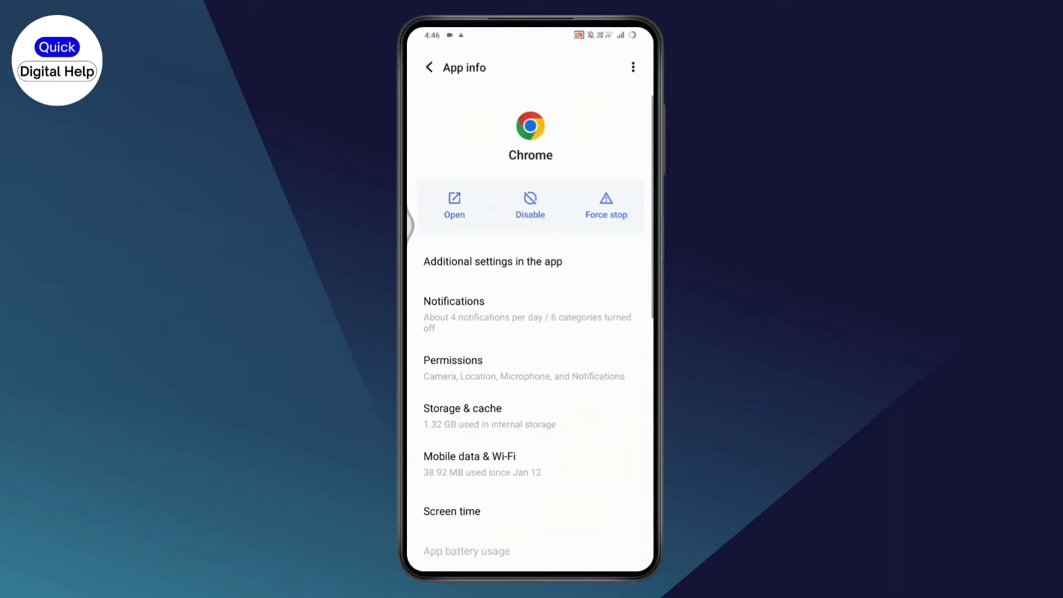
{"action": "left_click", "coordinate": [462, 408]}
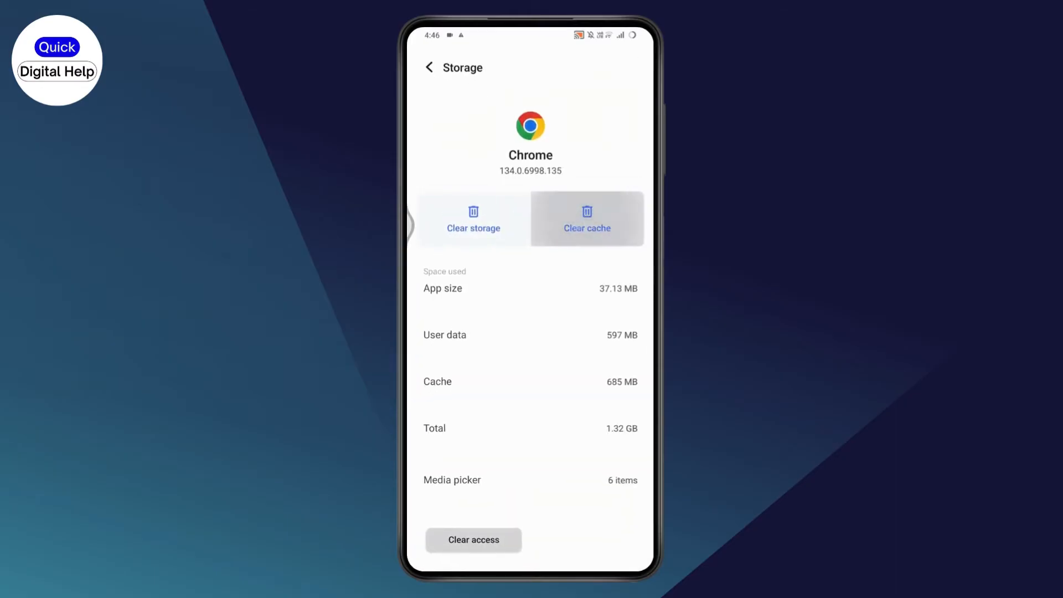
{"action": "left_click", "coordinate": [587, 218]}
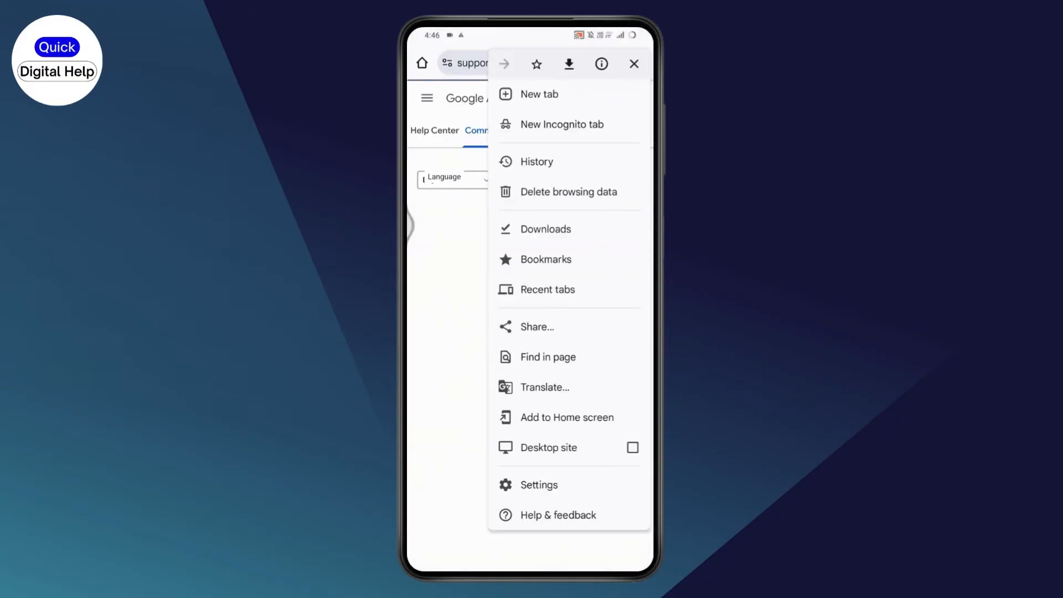
Reach Chrome's Delete browsing data page through Settings > Privacy and security
{"action": "left_click", "coordinate": [539, 484]}
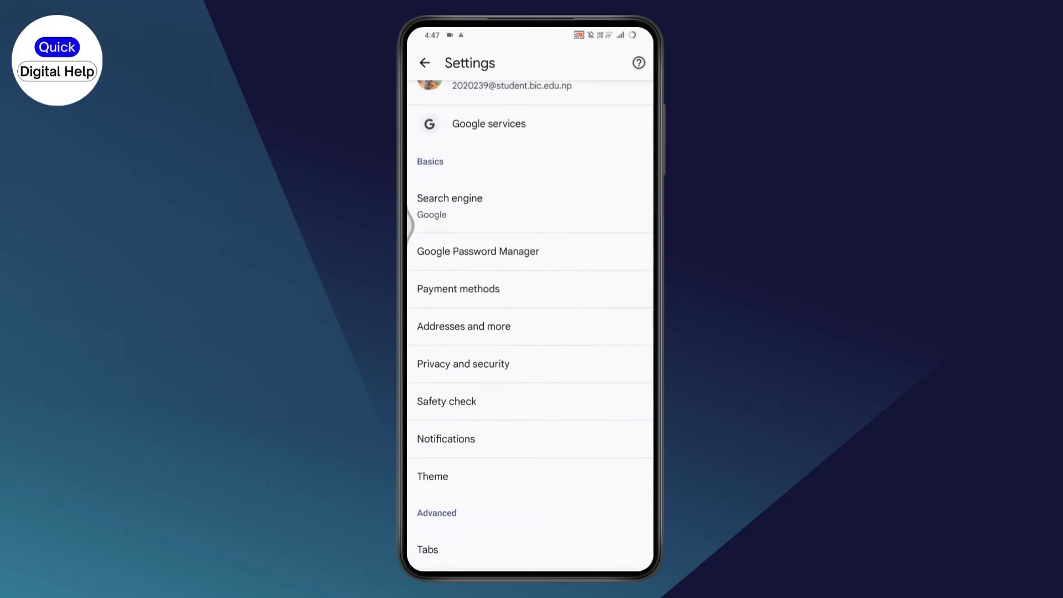
{"action": "scroll", "scroll_direction": "down", "scroll_amount": 3}
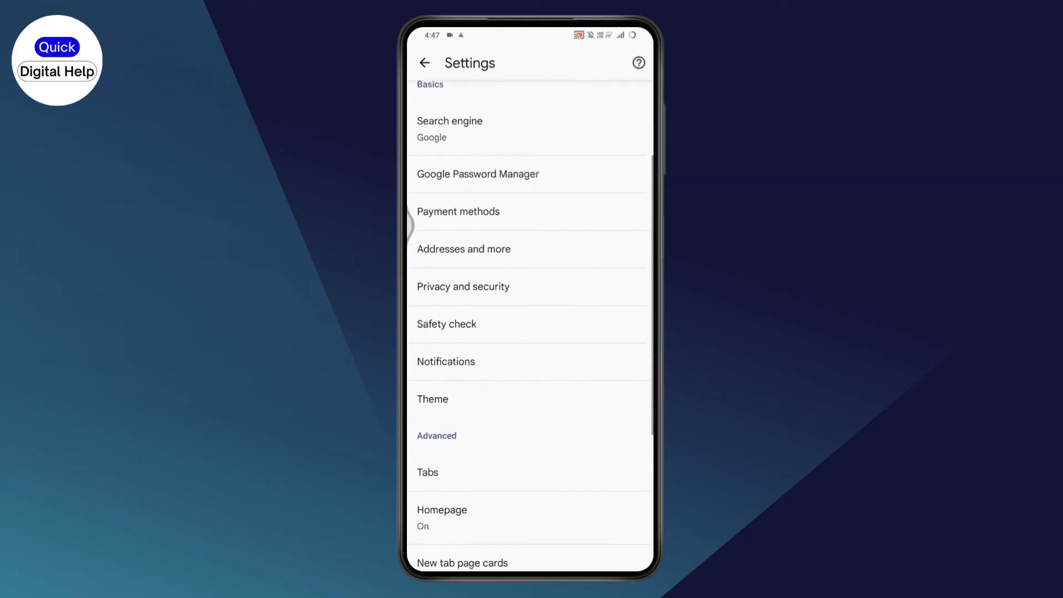
{"action": "left_click", "coordinate": [463, 286]}
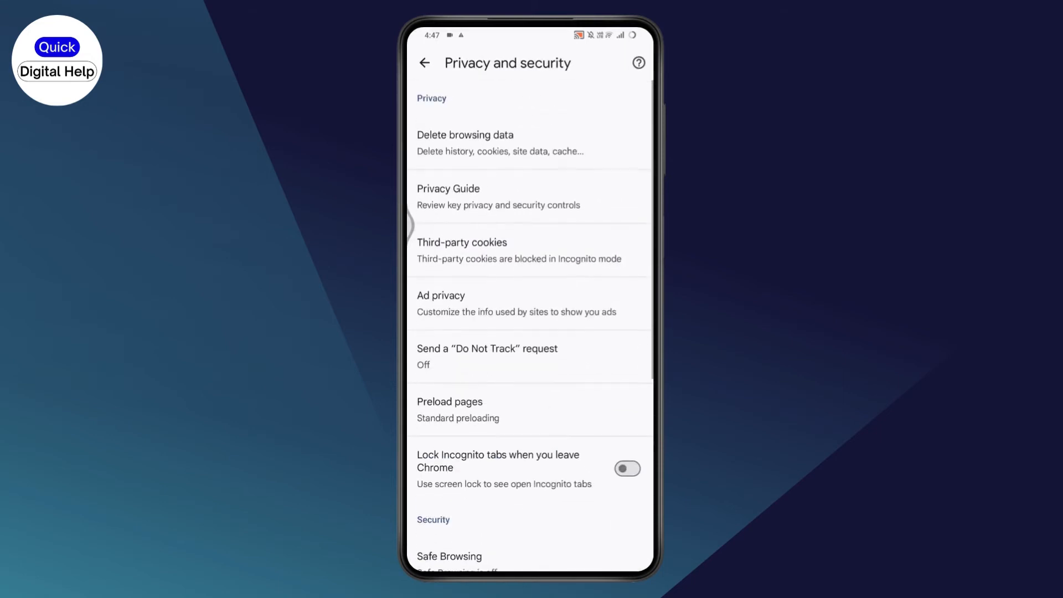
{"action": "left_click", "coordinate": [465, 142]}
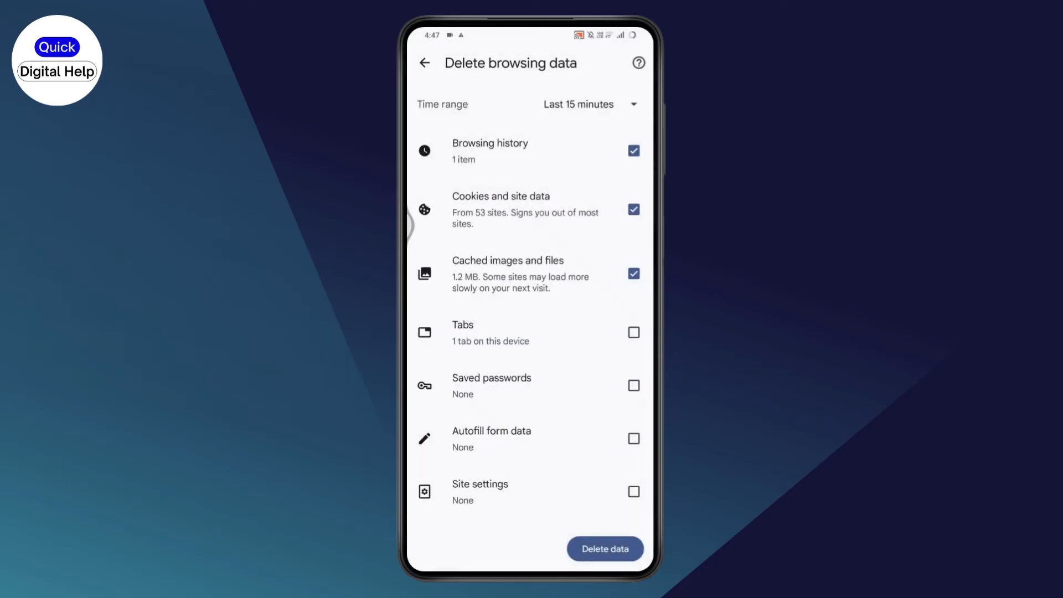
Delete the last 24 hours of data, confirm for important sites, and return to the web page
{"action": "left_click", "coordinate": [587, 105]}
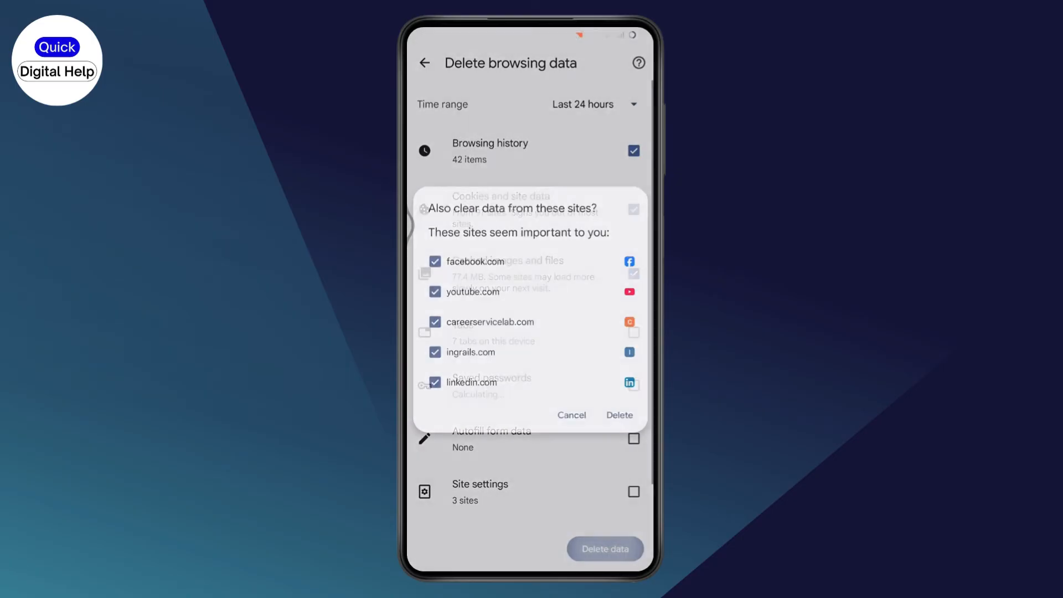
{"action": "left_click", "coordinate": [618, 415]}
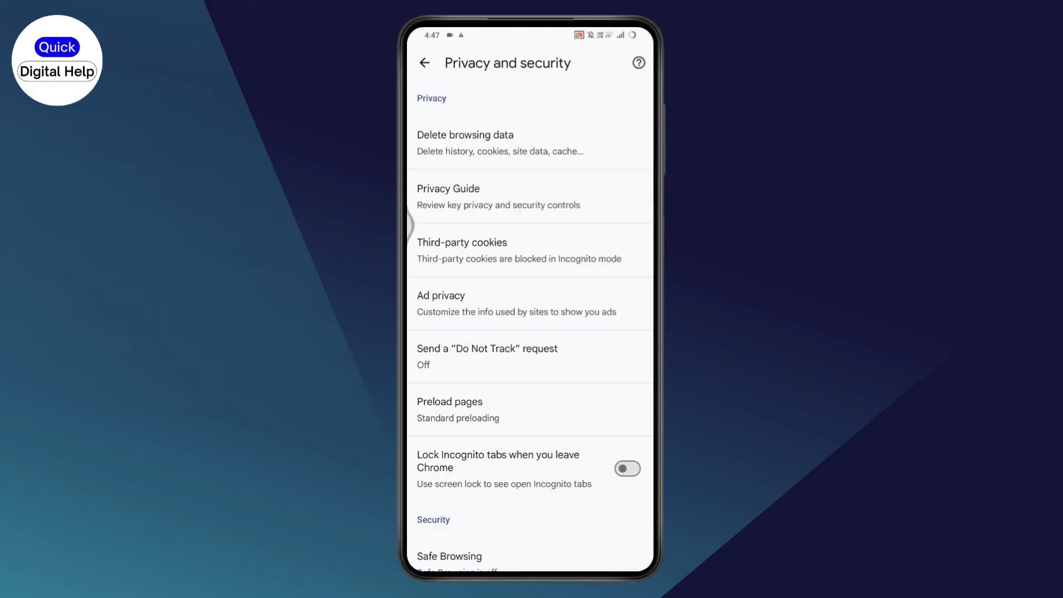
{"action": "left_click", "coordinate": [425, 62]}
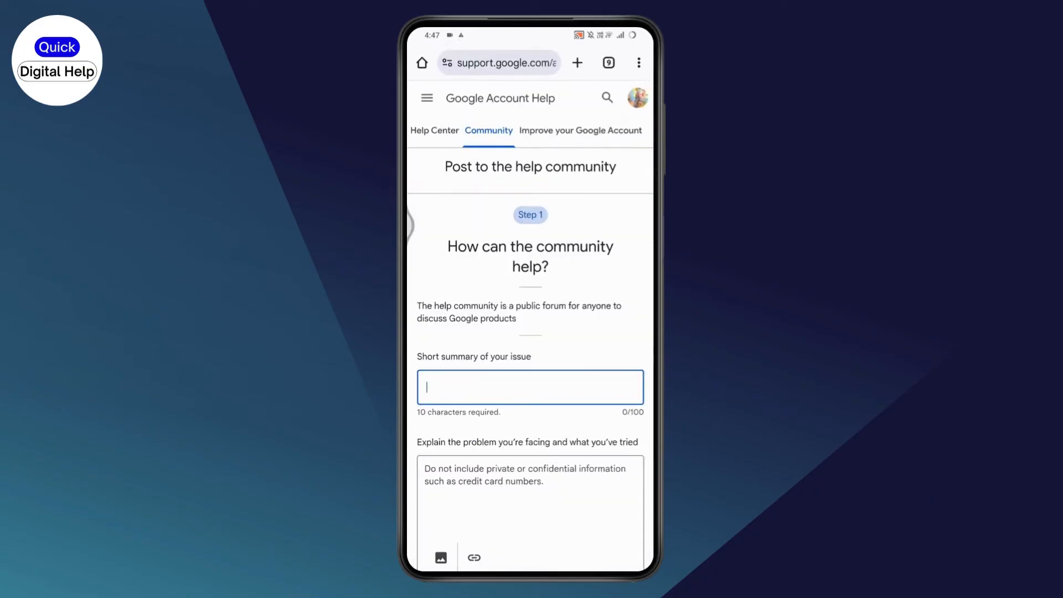
Close Chrome and all recent apps from the Recents view
{"action": "left_click", "coordinate": [638, 62]}
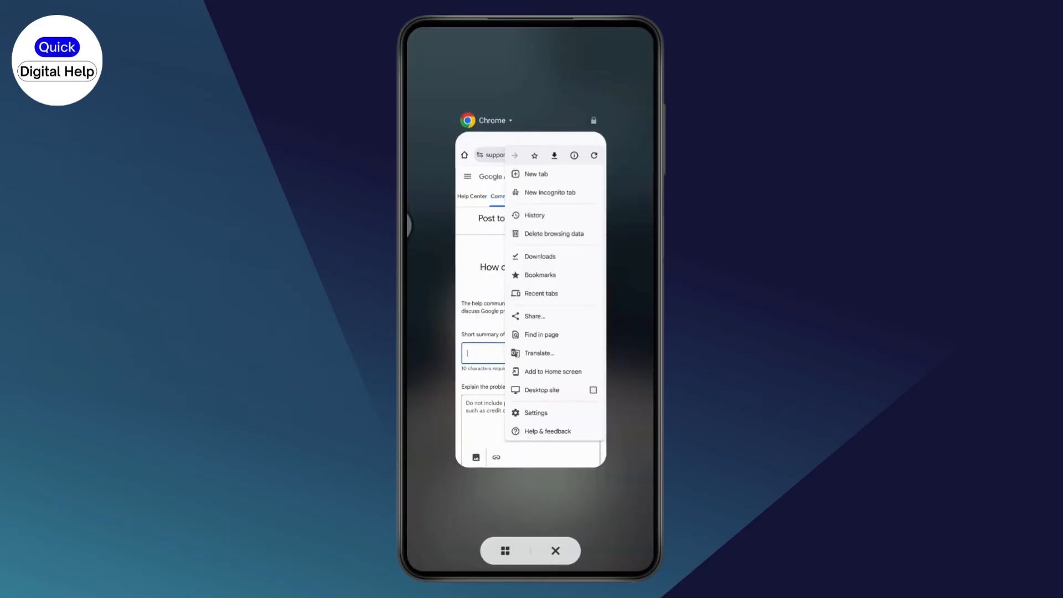
{"action": "left_click", "coordinate": [530, 551]}
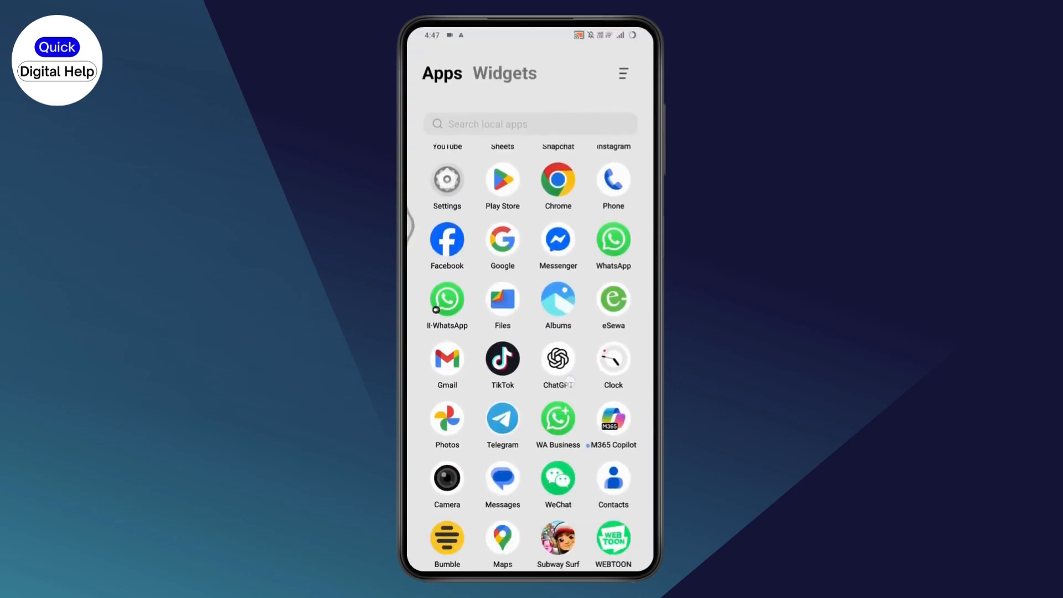